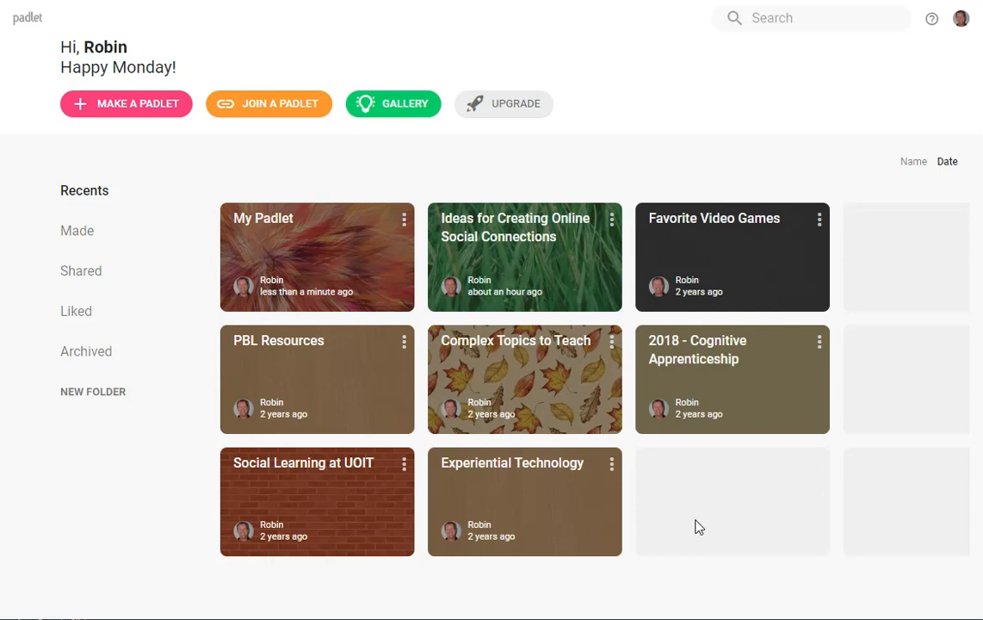
mouse_move(81, 270)
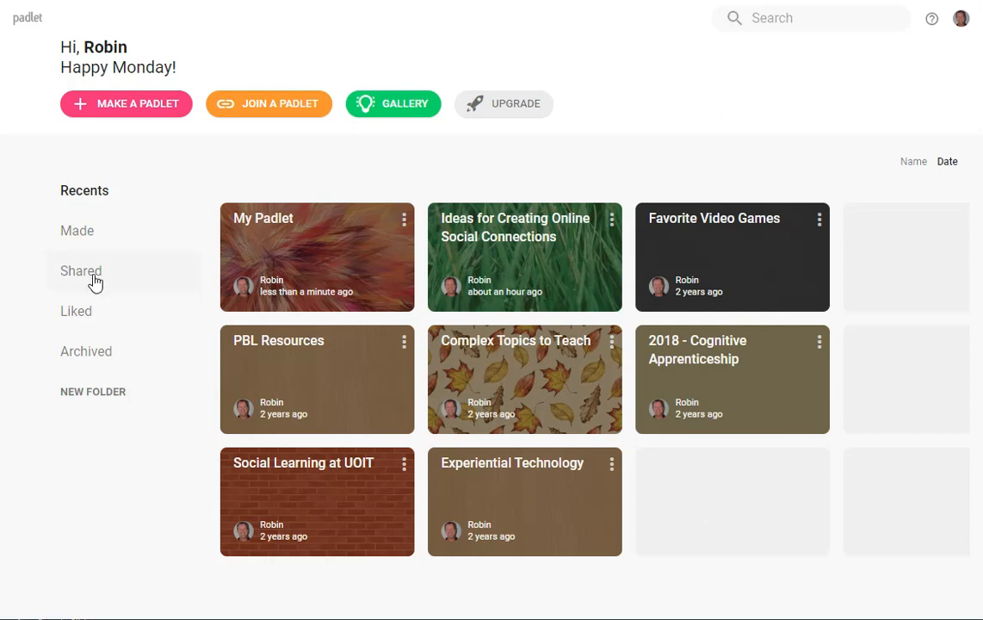
mouse_move(134, 148)
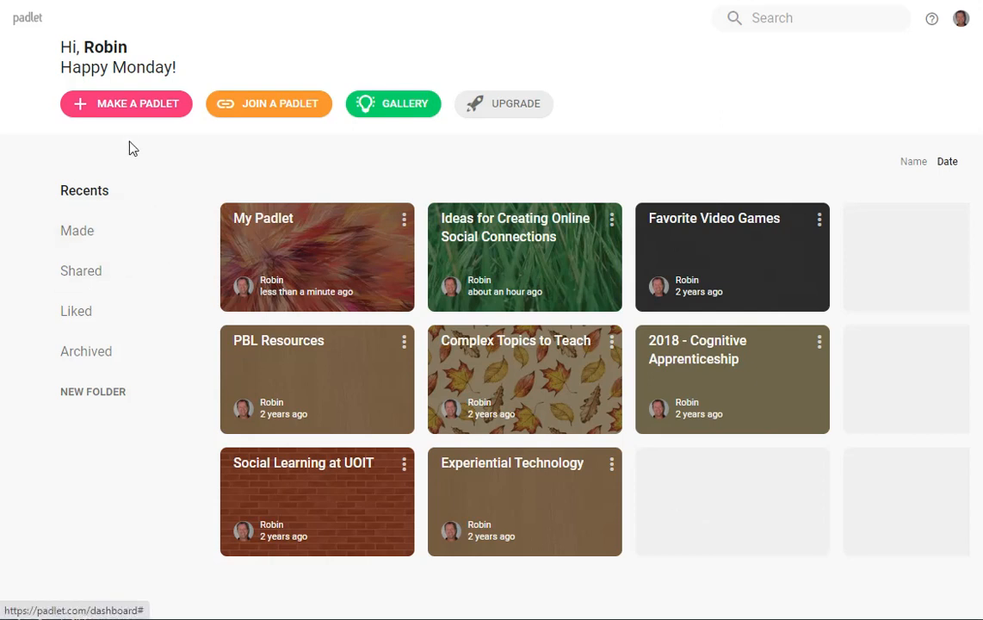
Start making a new padlet to reach the blank layout choices
click(125, 103)
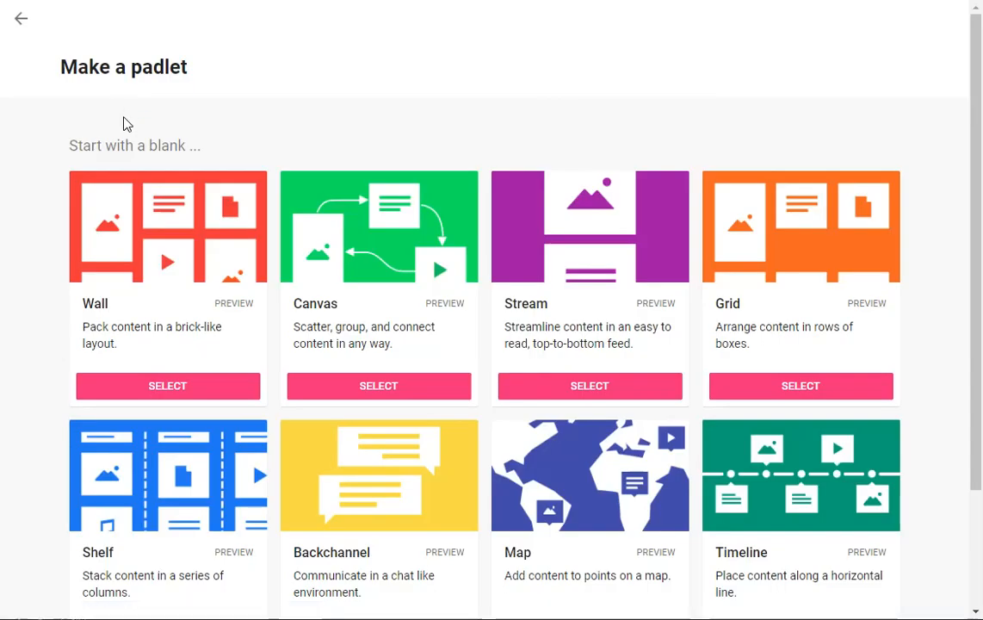
mouse_move(573, 274)
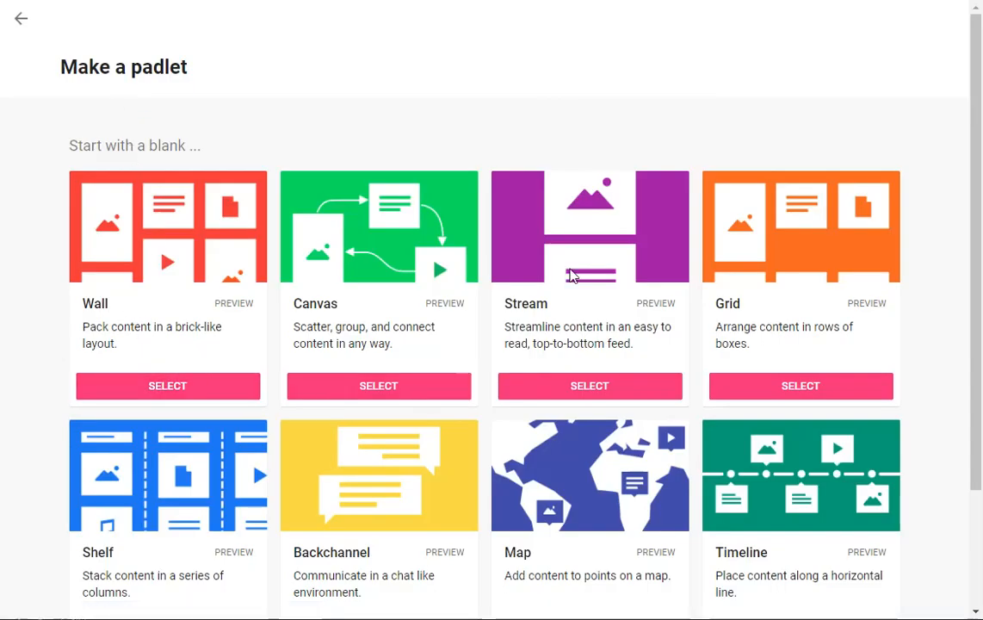
mouse_move(279, 474)
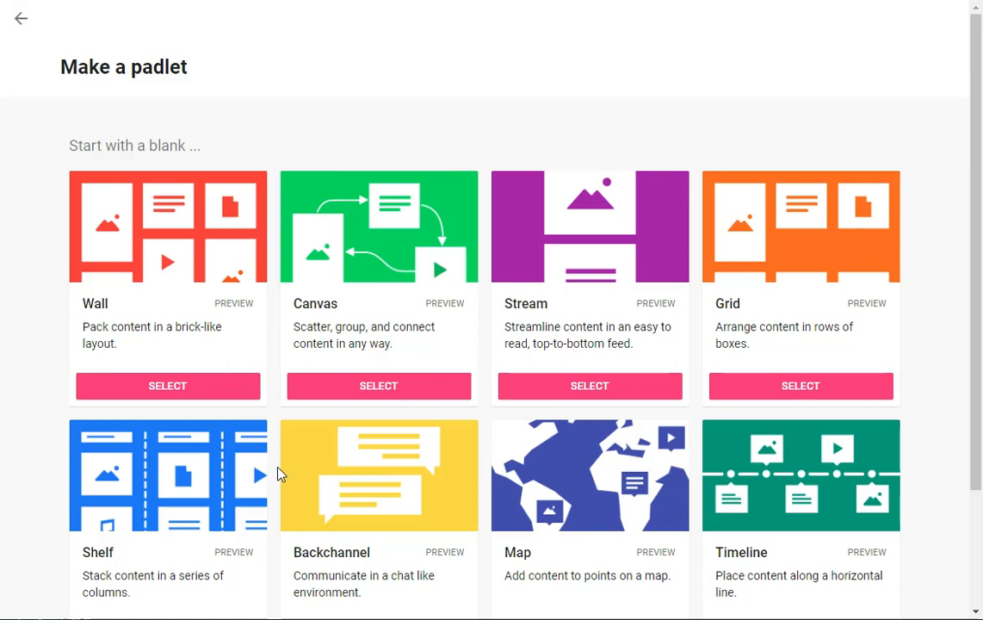
mouse_move(323, 489)
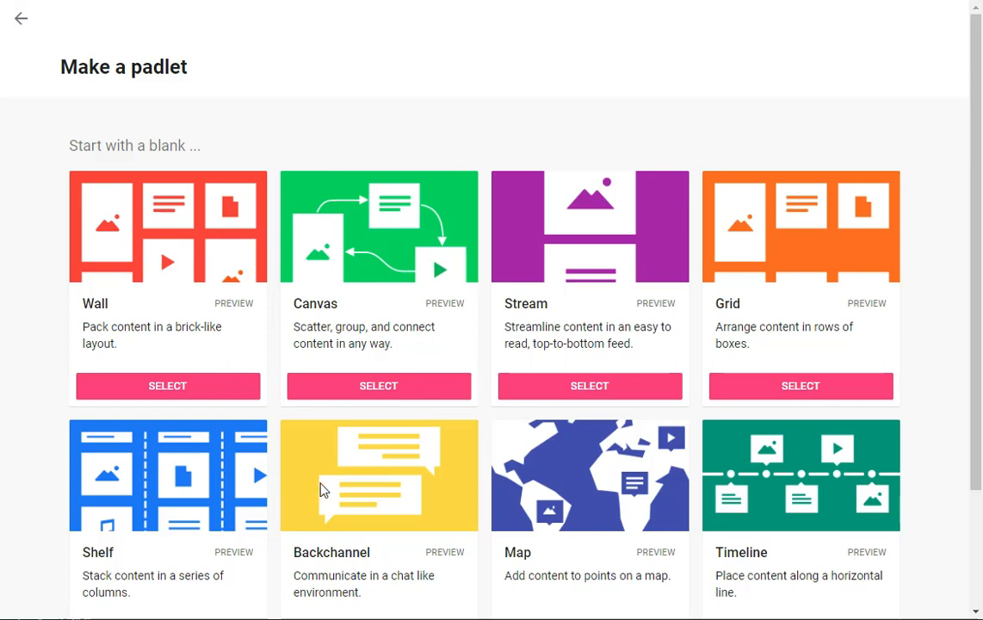
mouse_move(589, 385)
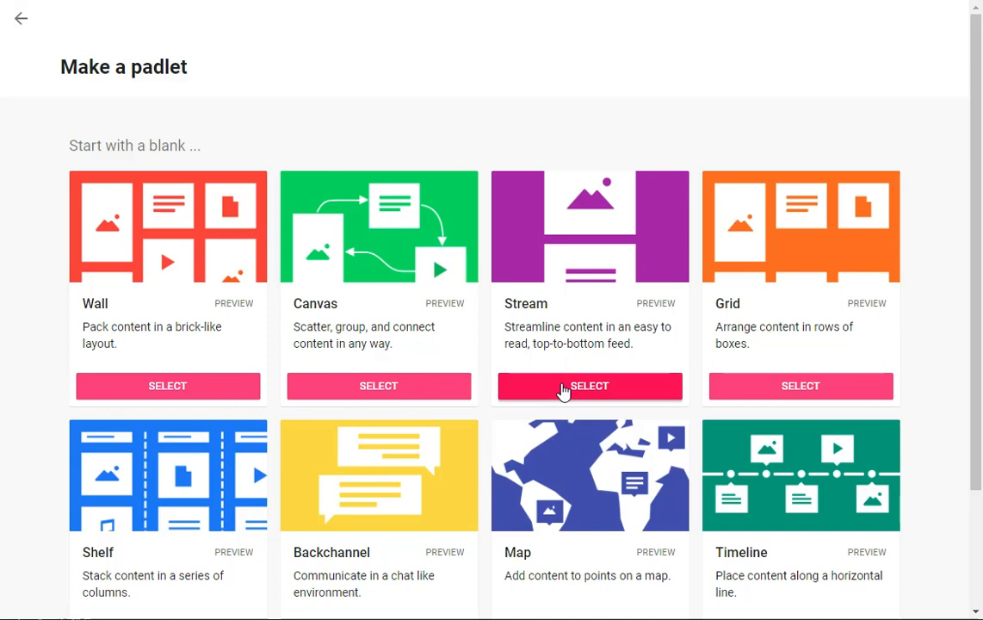
mouse_move(197, 261)
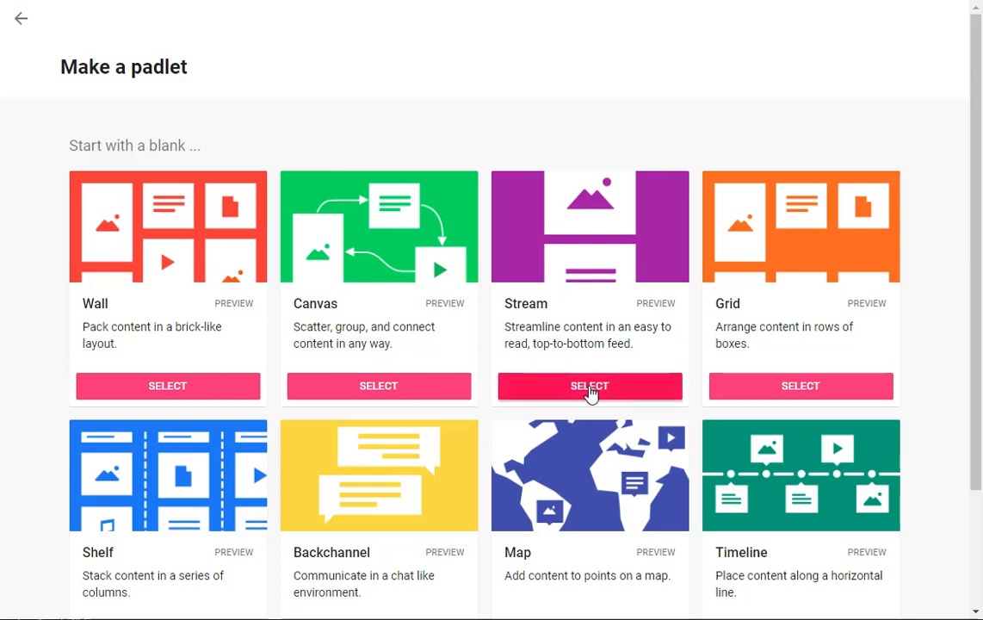
Create a Stream padlet and set its title to 'My Title' and description to 'Directions'
click(590, 385)
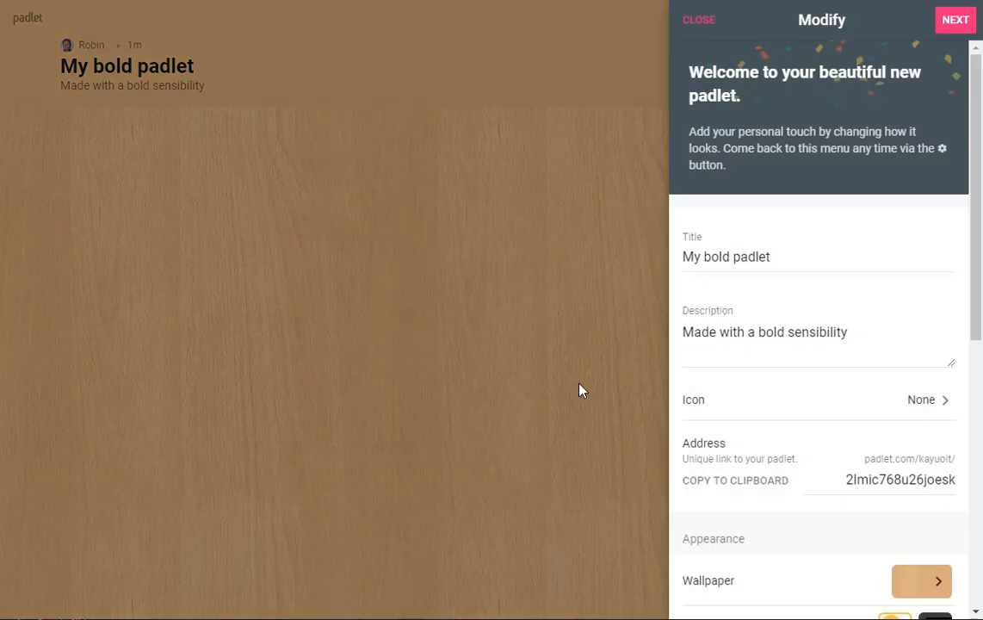
mouse_move(214, 265)
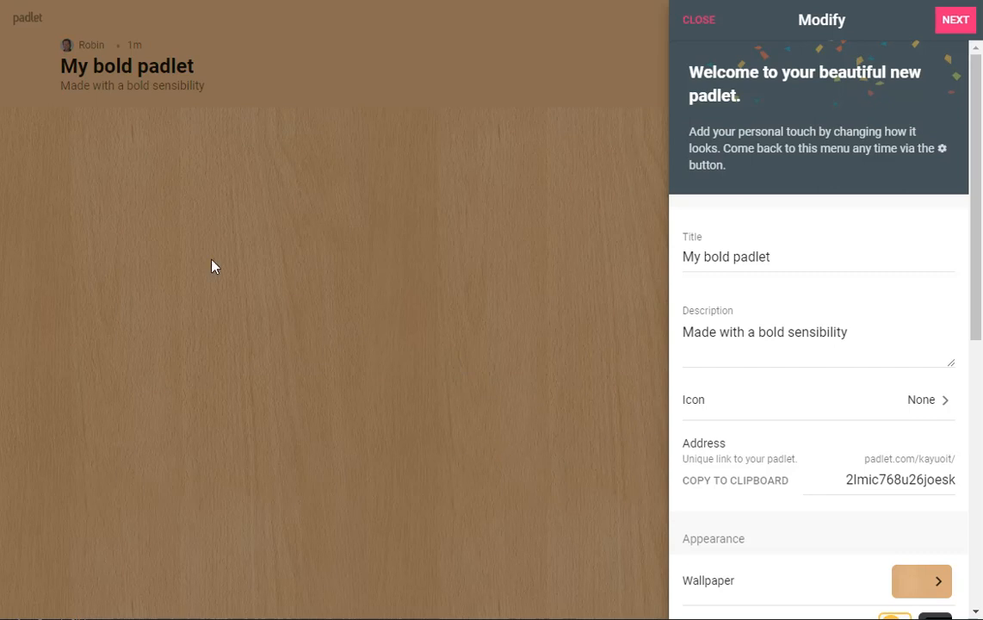
mouse_move(761, 281)
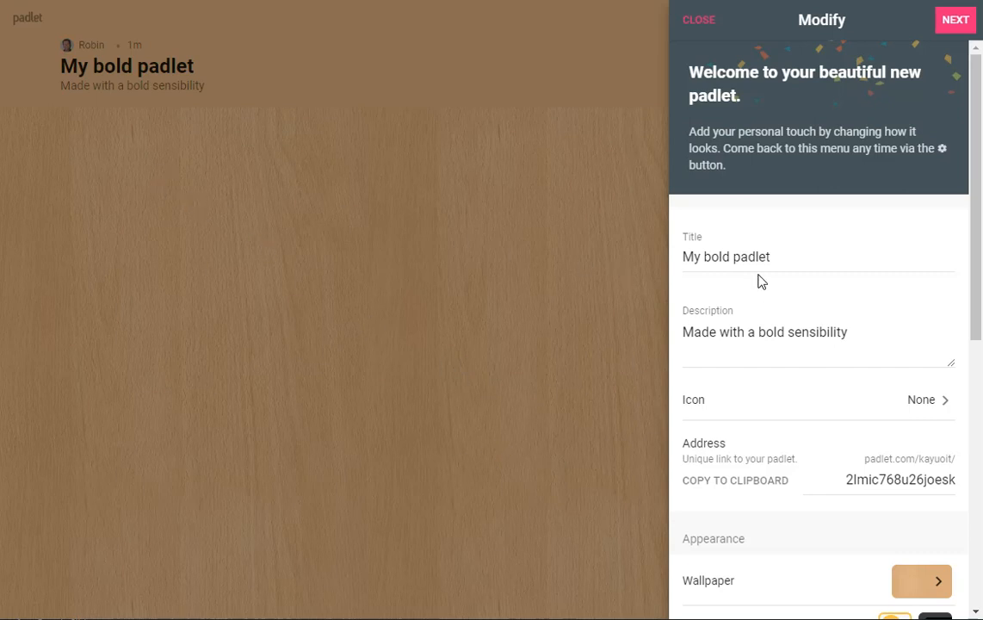
triple_click(726, 256)
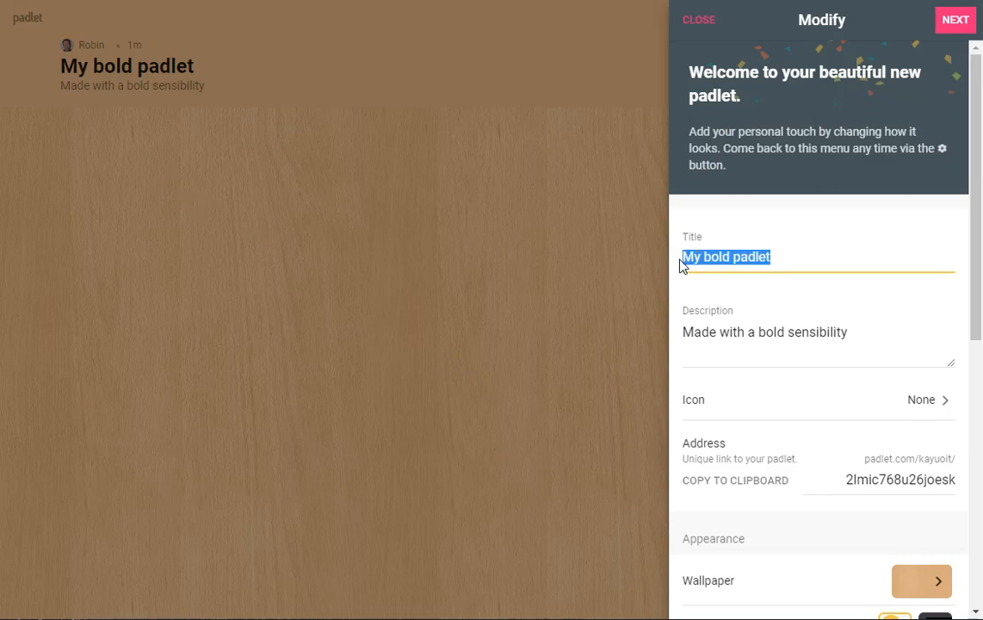
text(My Title)
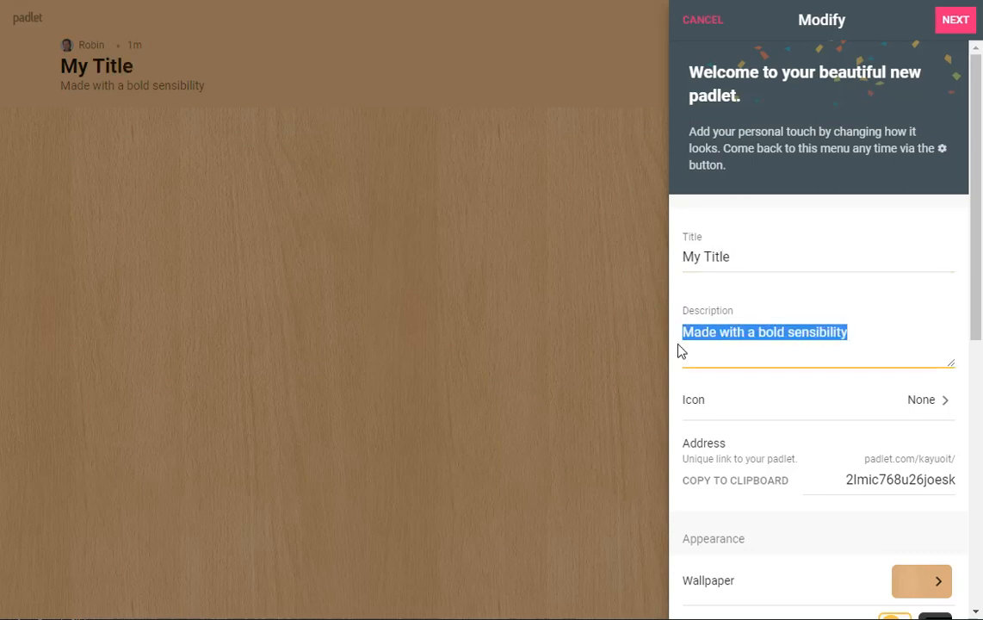
text(Dire)
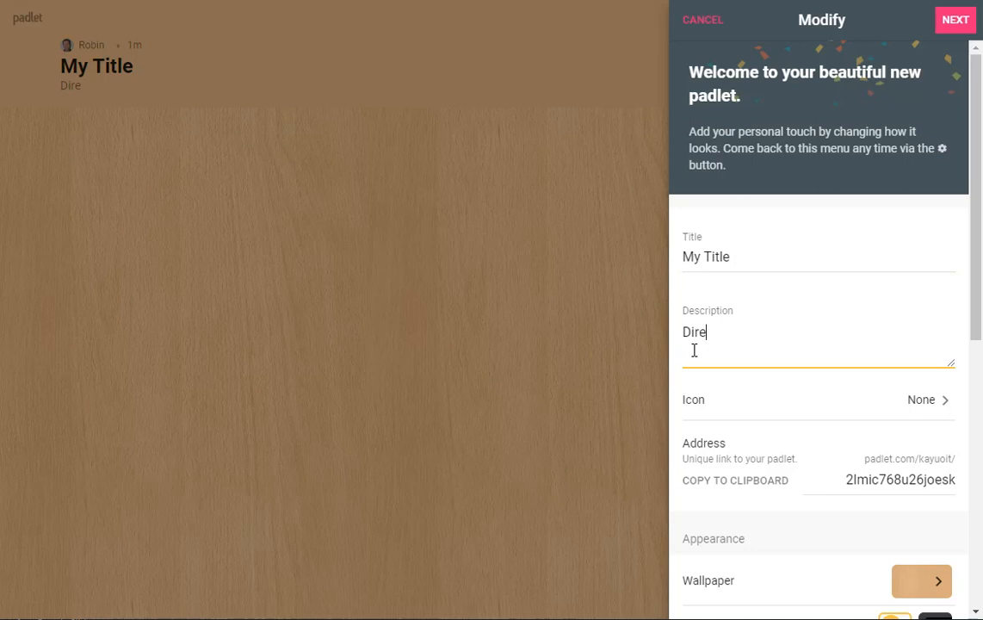
text(ctions)
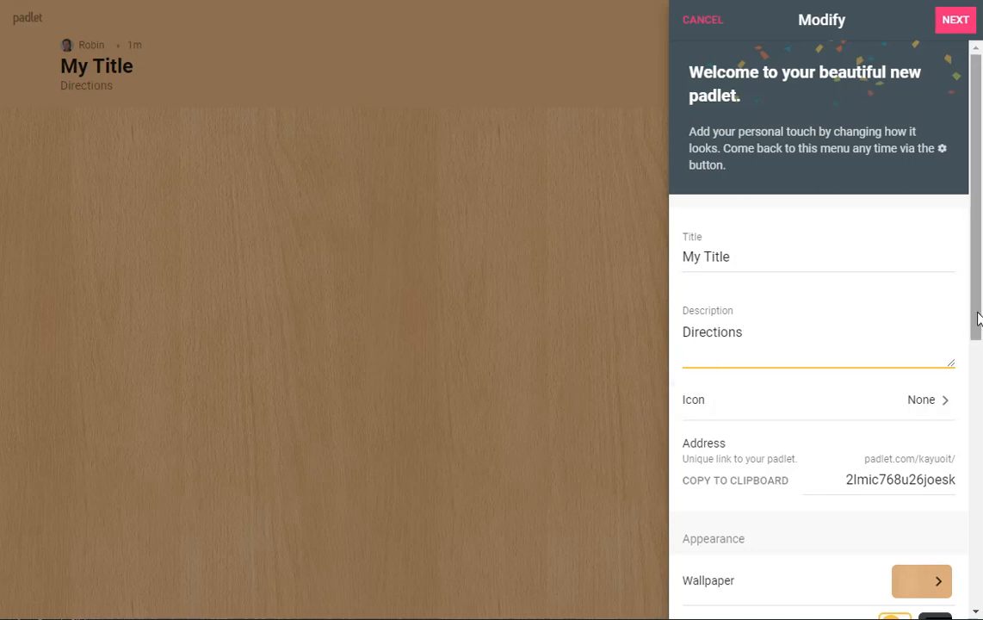
Choose the wood wallpaper and review the remaining Modify settings, leaving defaults
scroll(down, 3)
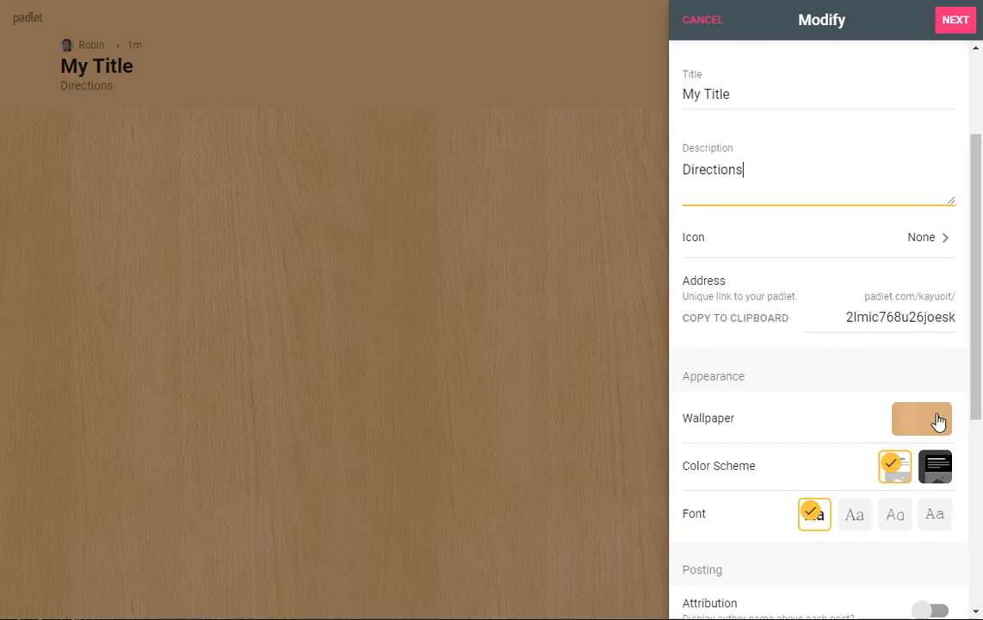
scroll(down, 3)
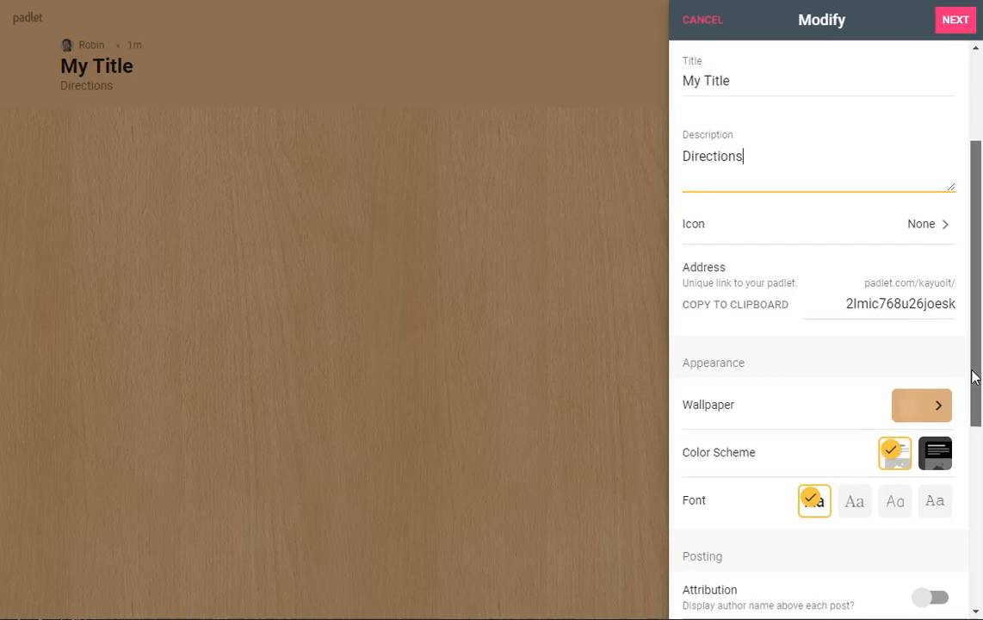
scroll(down, 3)
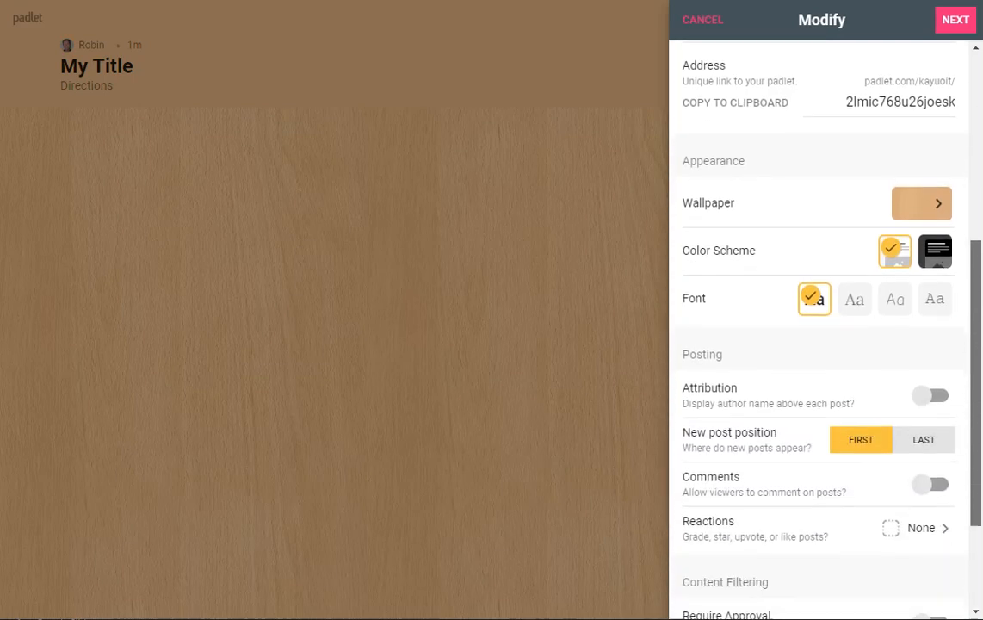
scroll(down, 3)
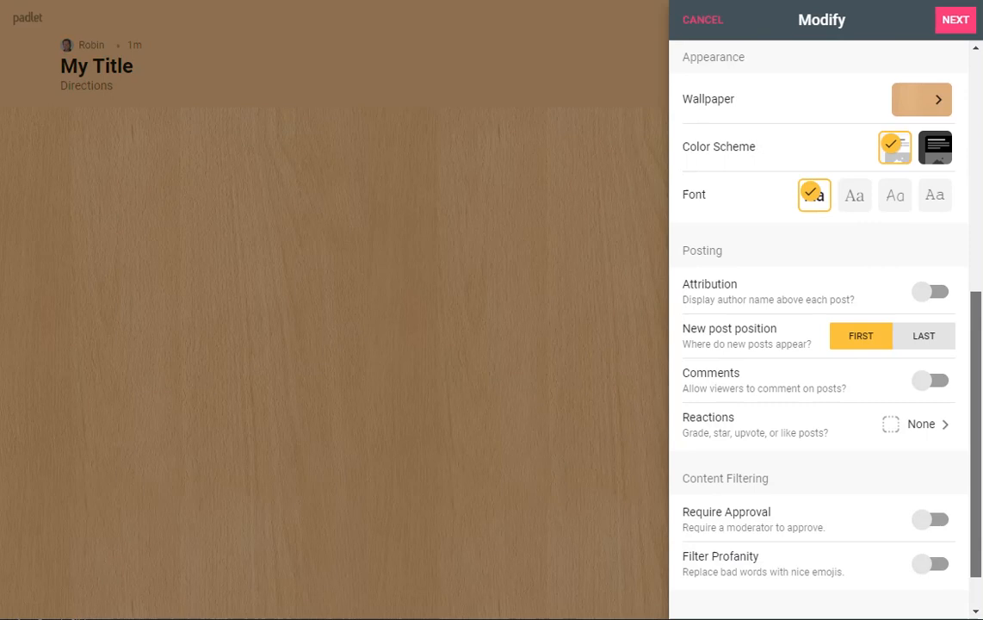
scroll(up, 3)
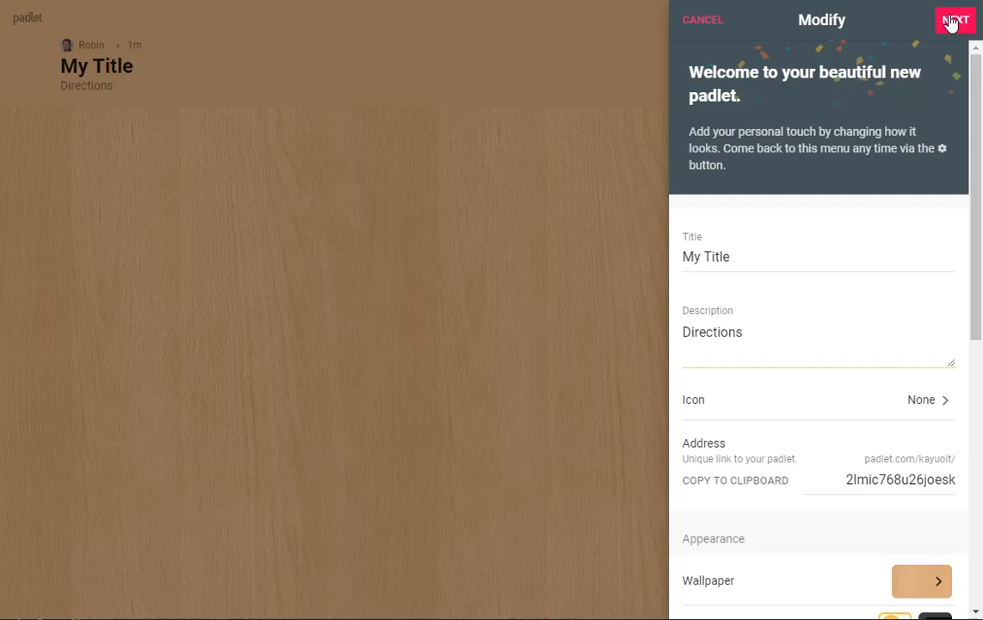
Confirm the settings and dismiss the setup panel to show the empty wood board
click(954, 19)
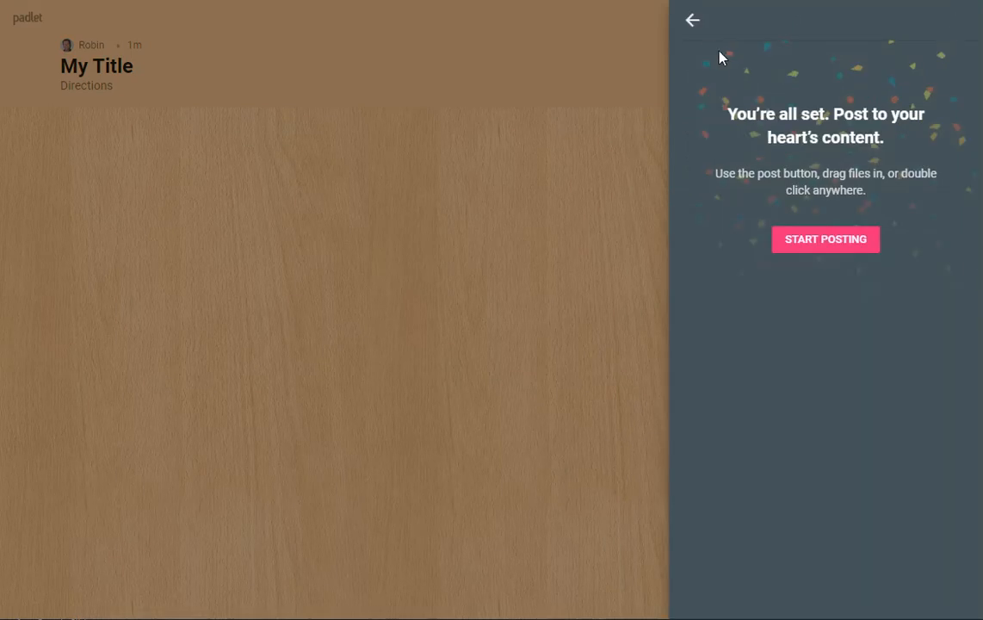
mouse_move(754, 175)
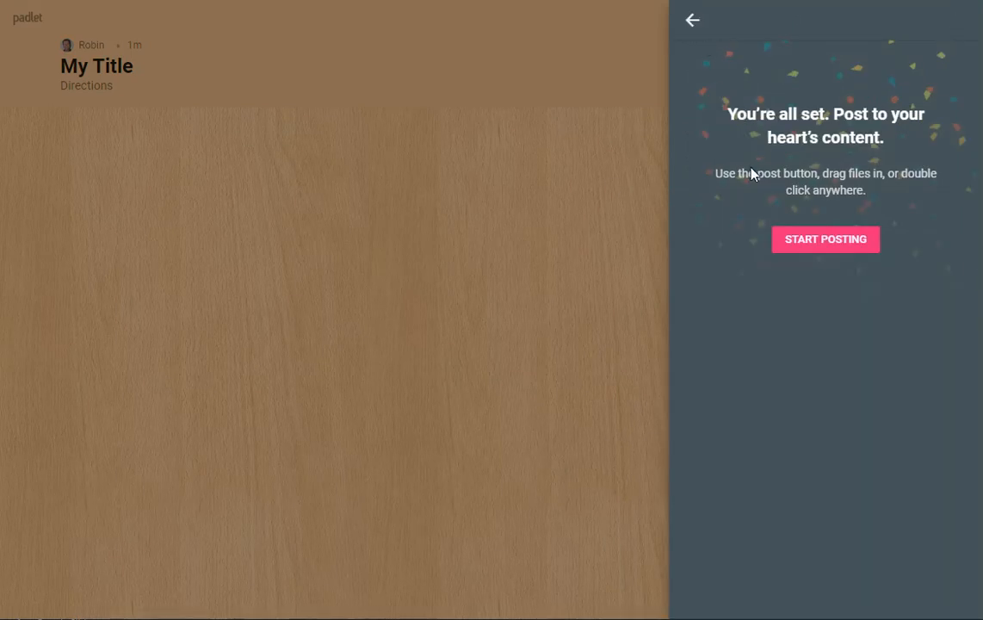
mouse_move(761, 211)
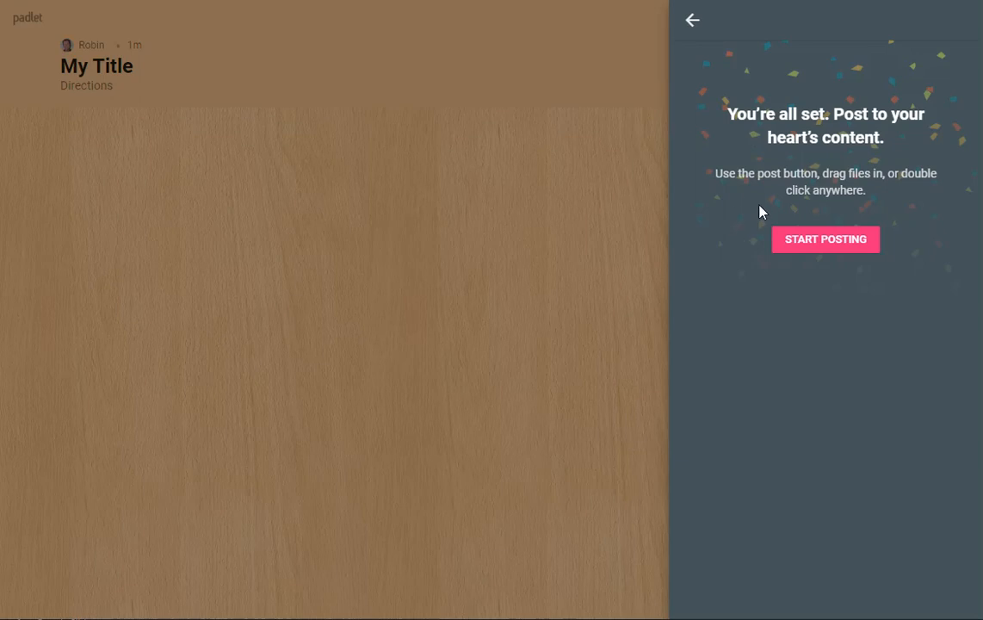
mouse_move(272, 212)
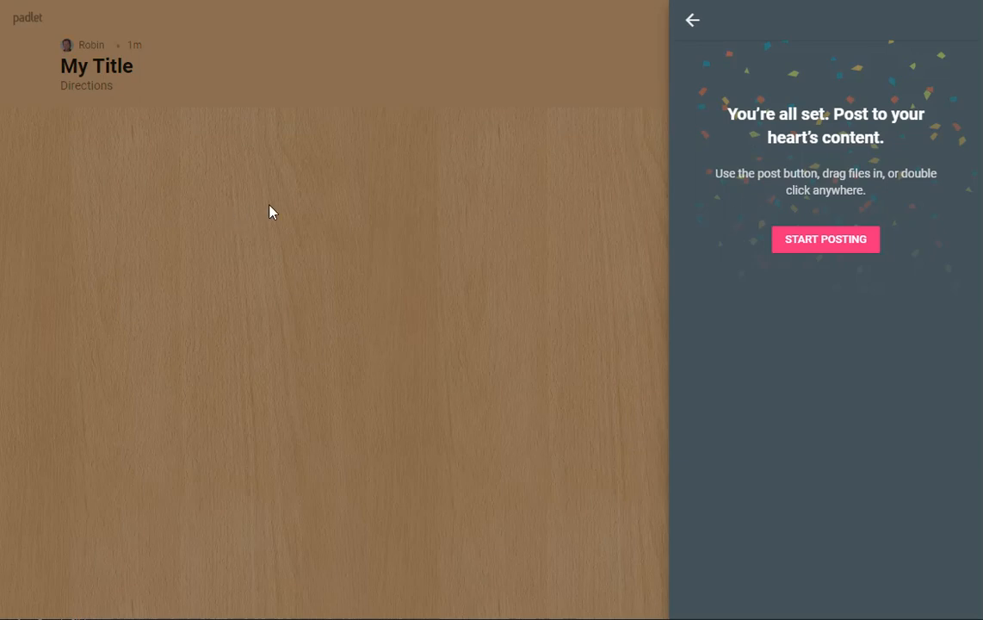
click(692, 20)
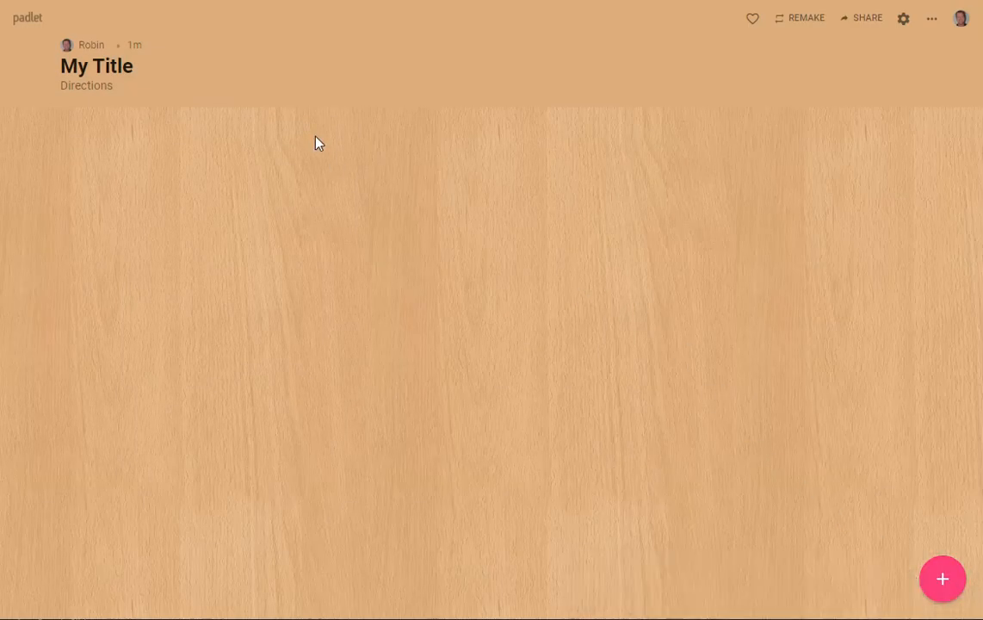
mouse_move(510, 216)
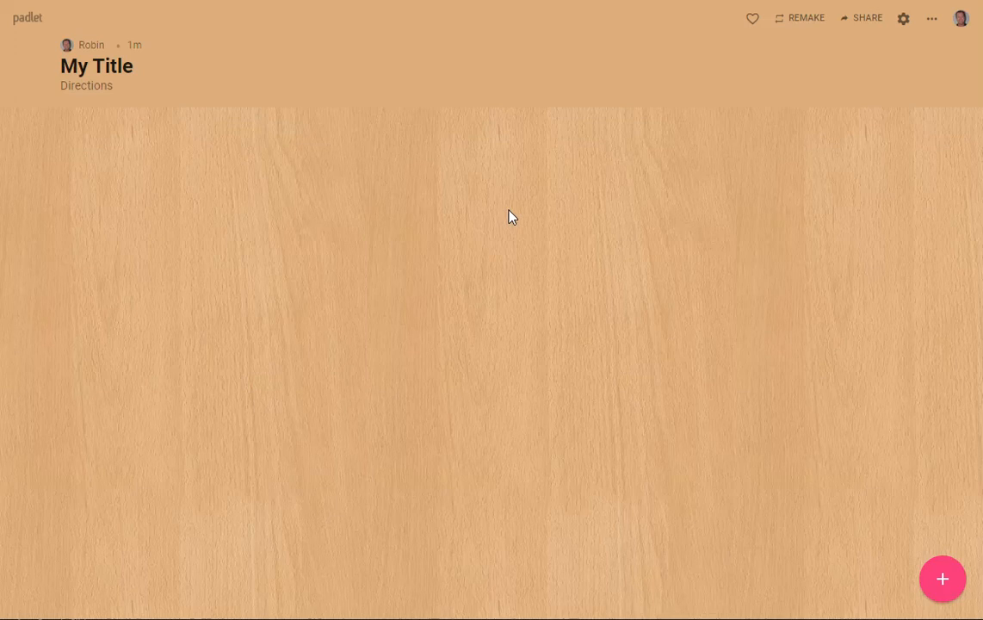
mouse_move(801, 17)
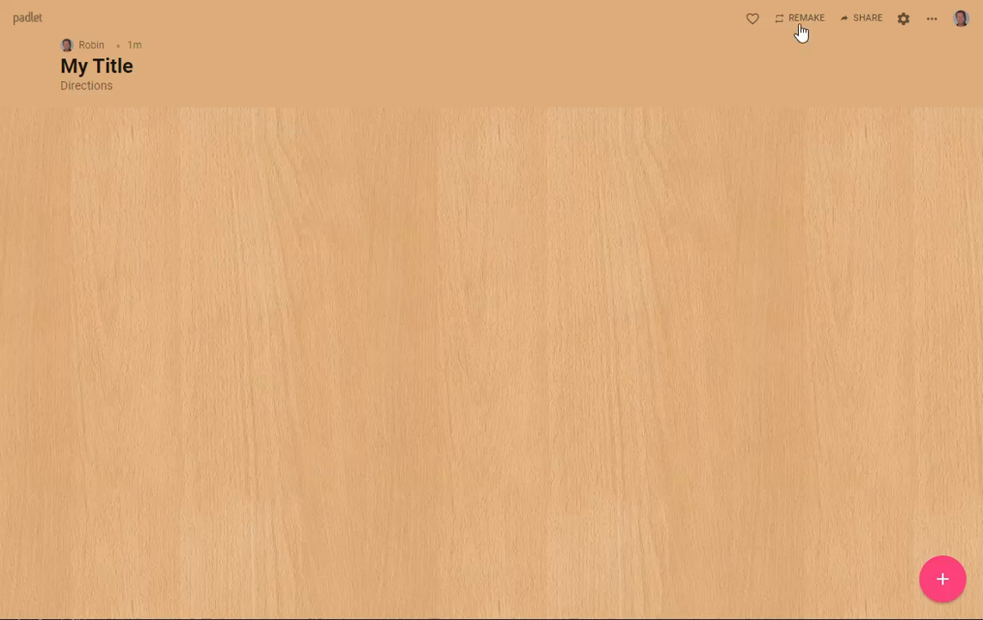
Copy the padlet's share link to the clipboard and return to the board
click(867, 17)
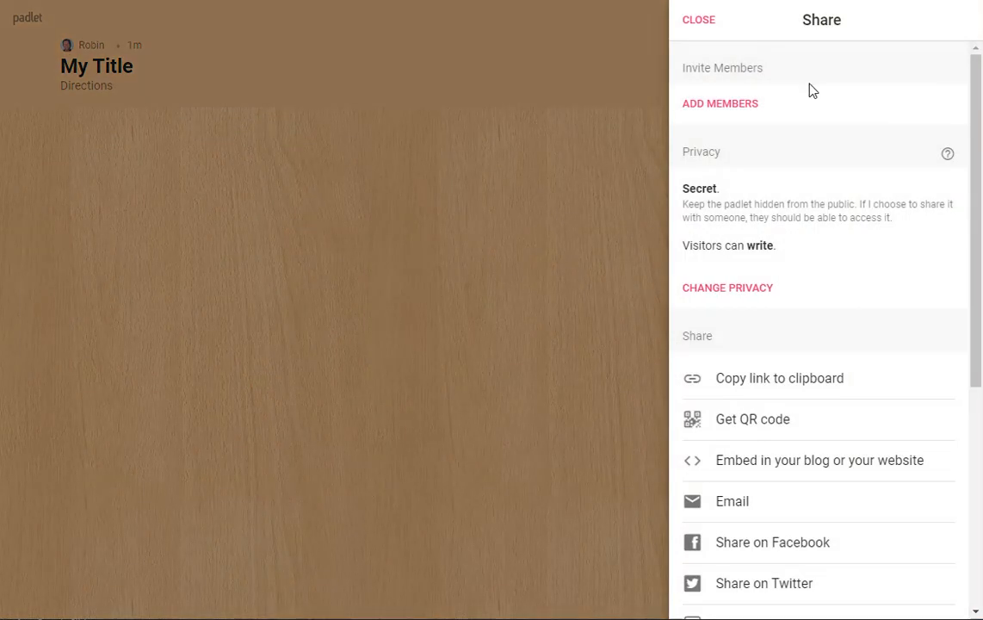
scroll(down, 3)
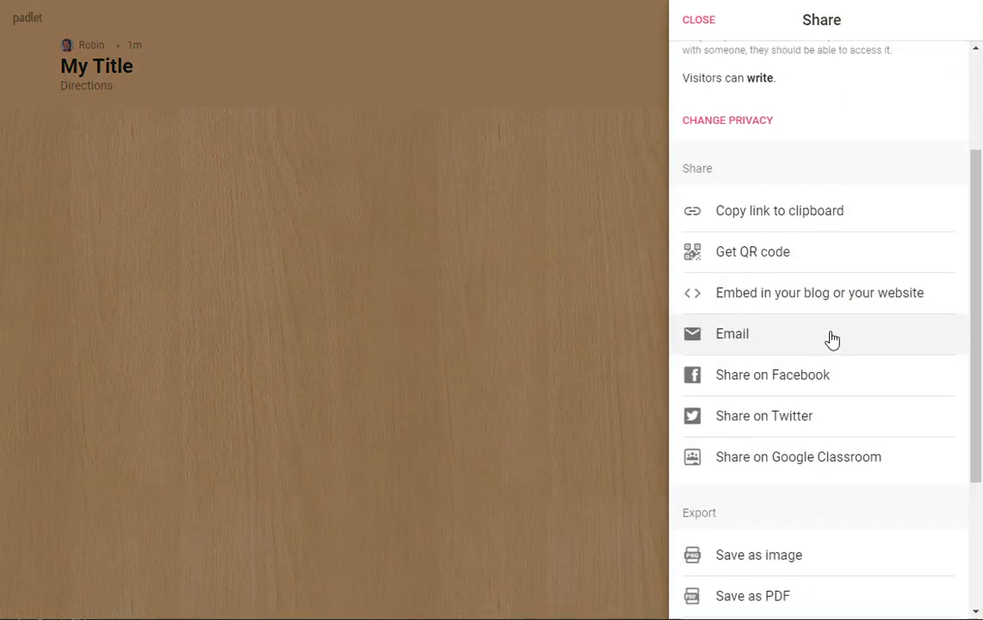
mouse_move(738, 211)
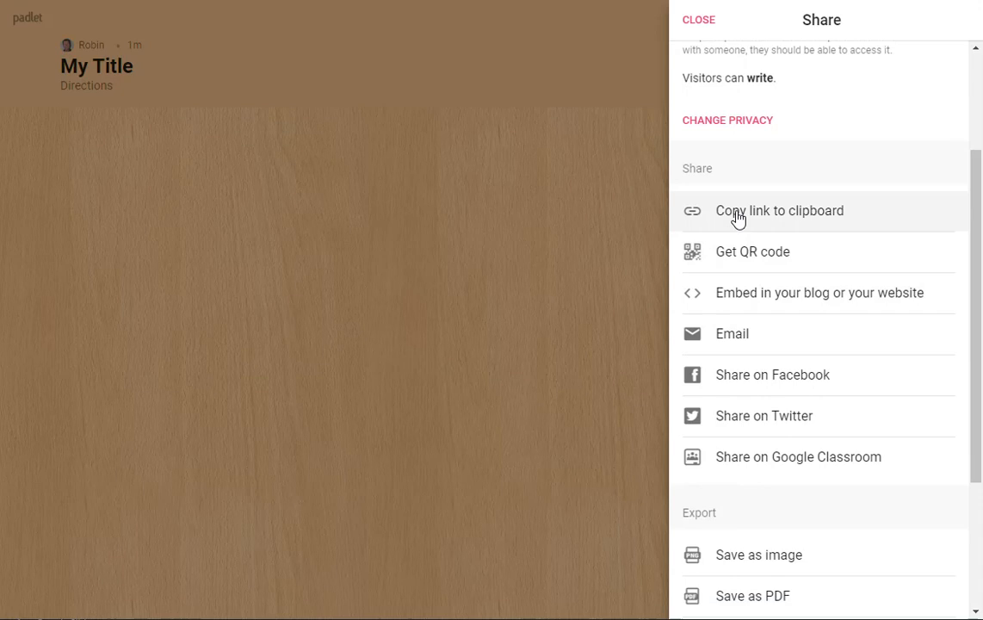
click(779, 211)
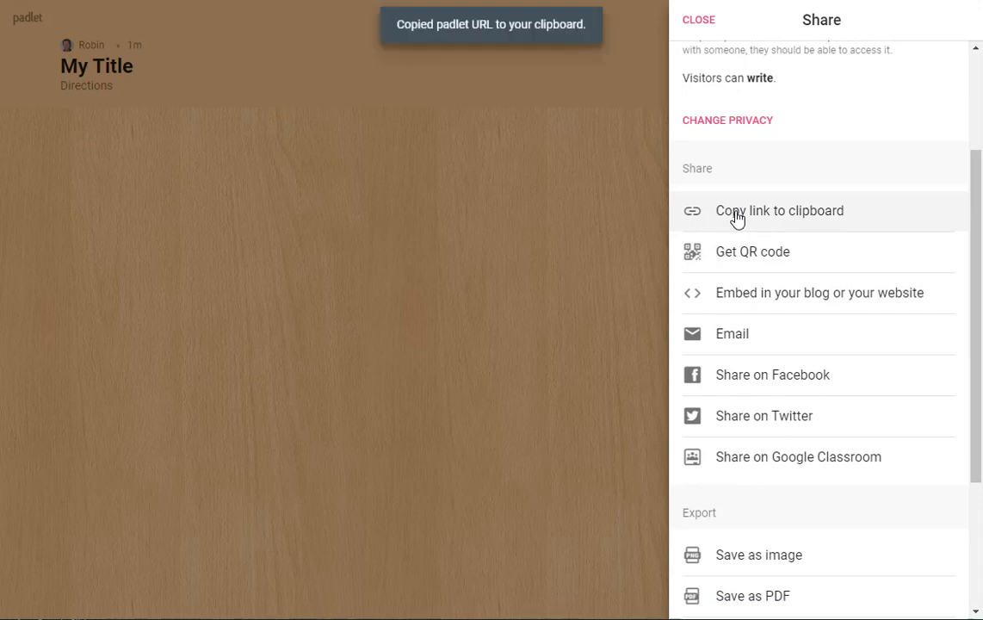
mouse_move(462, 440)
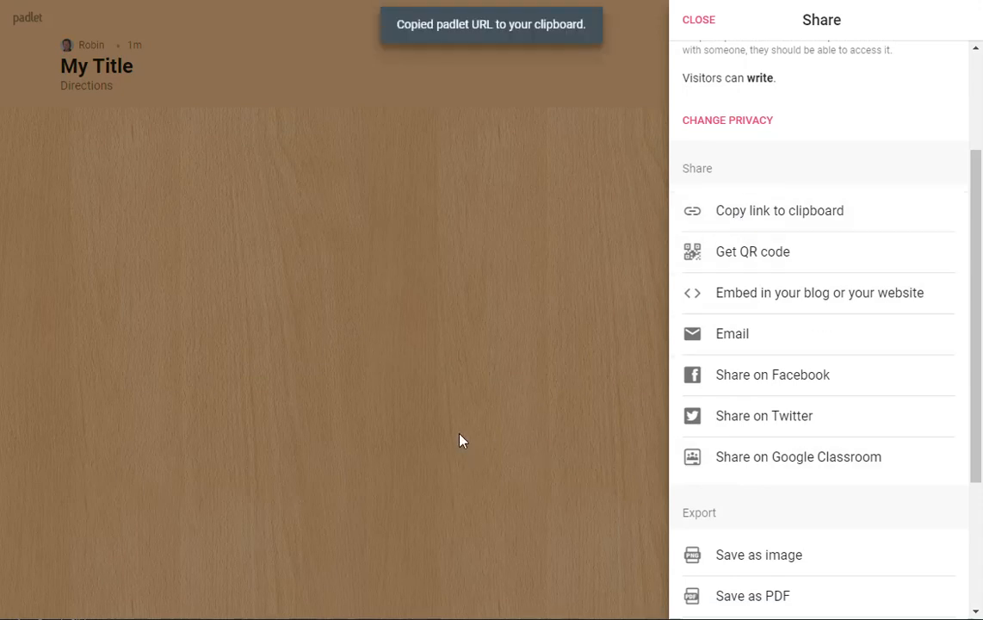
mouse_move(413, 319)
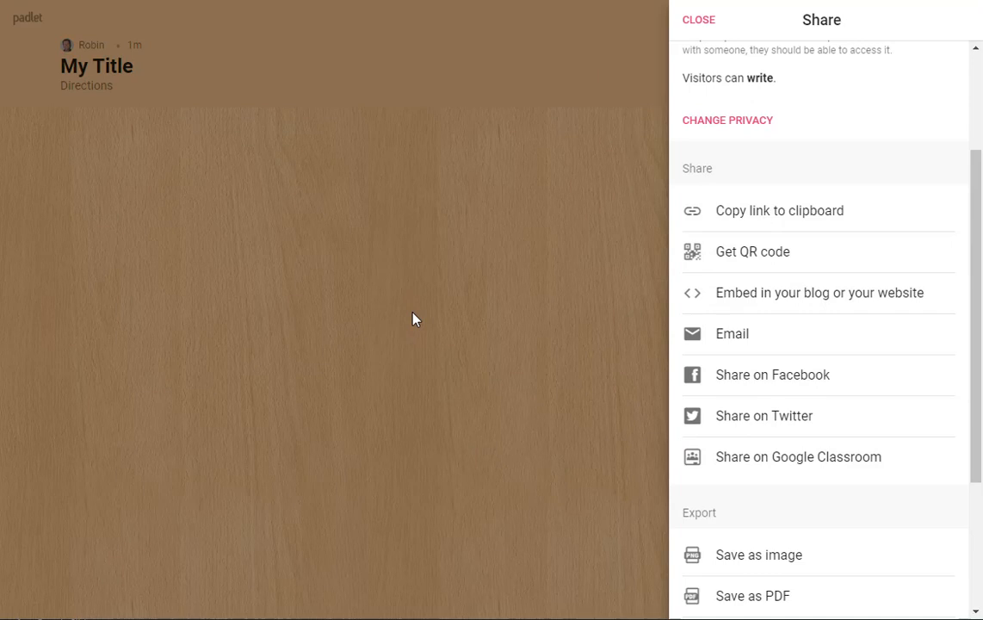
mouse_move(473, 186)
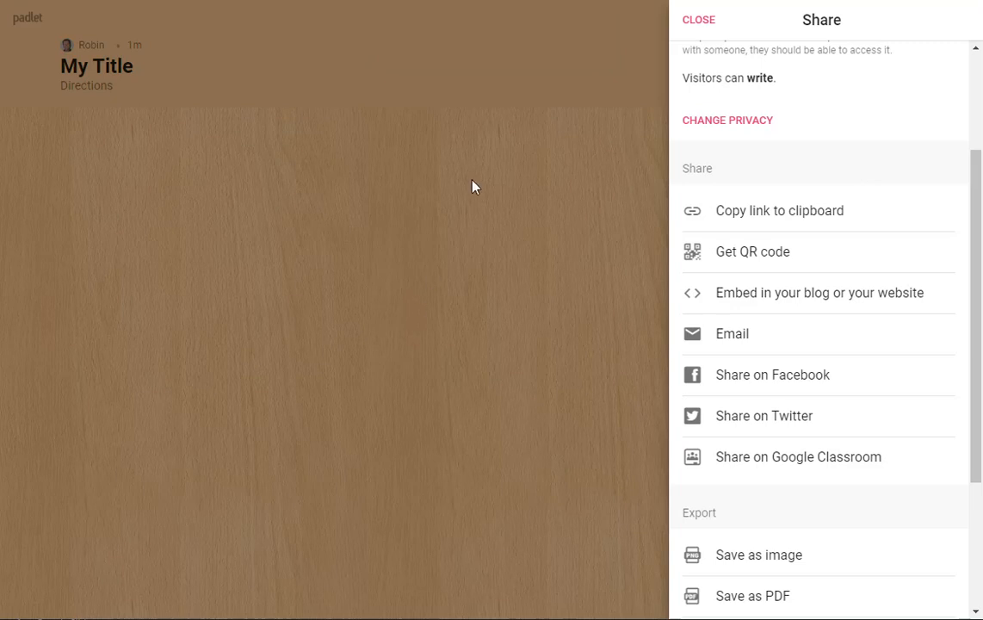
click(698, 18)
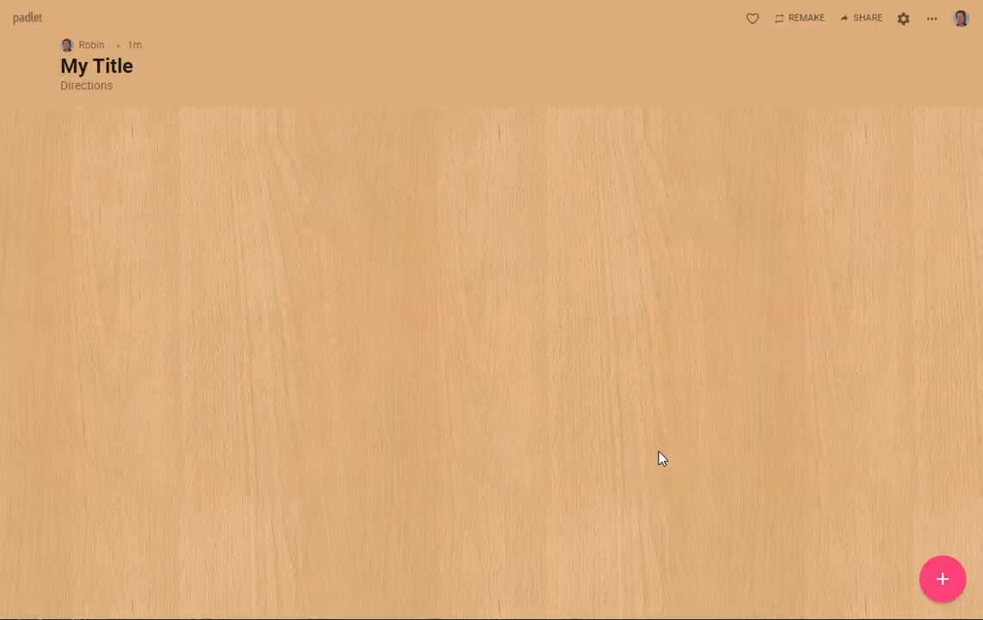
mouse_move(324, 513)
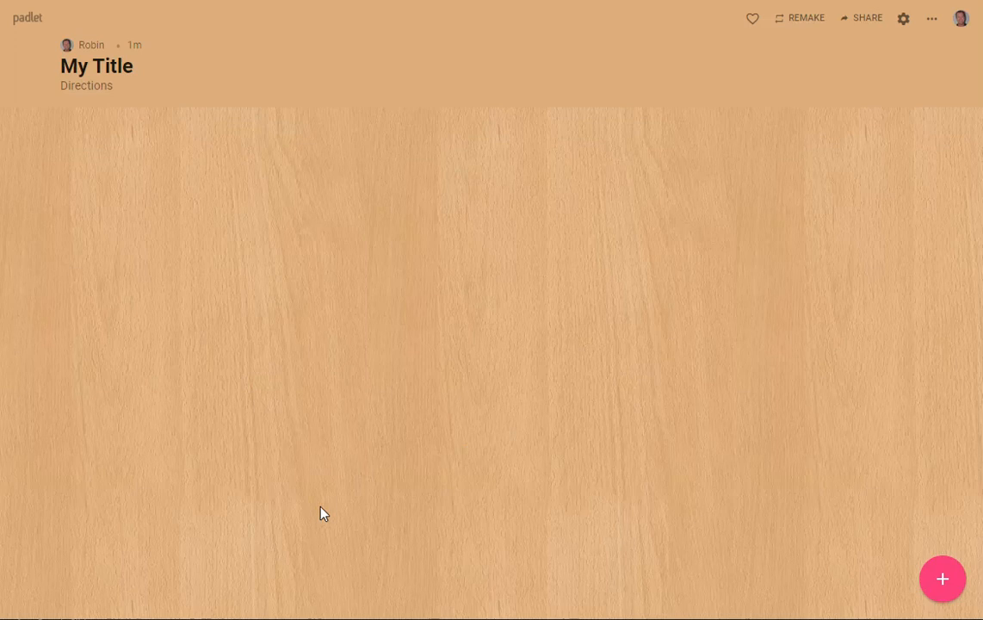
mouse_move(325, 514)
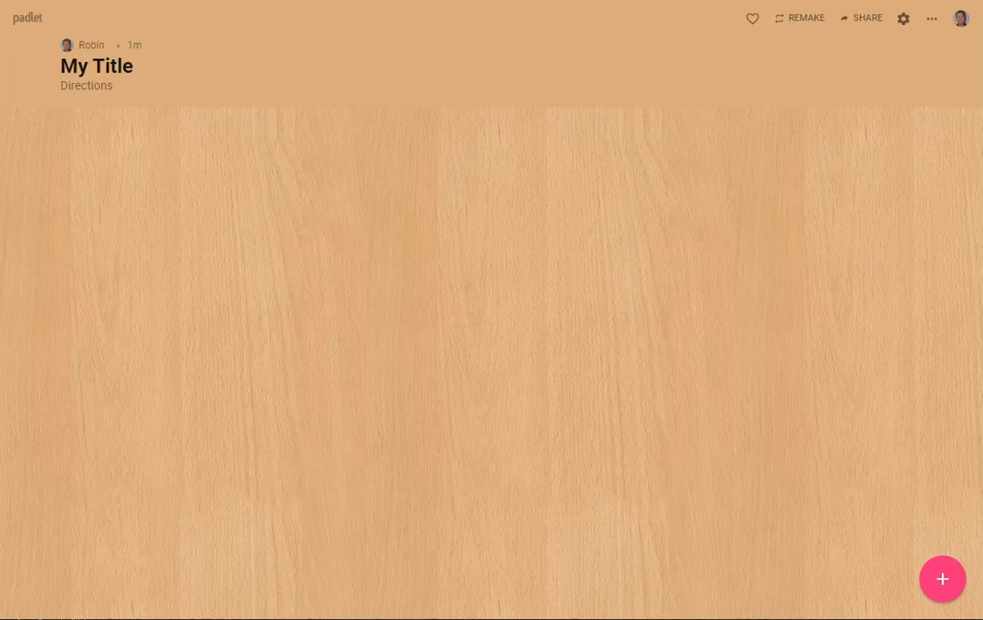